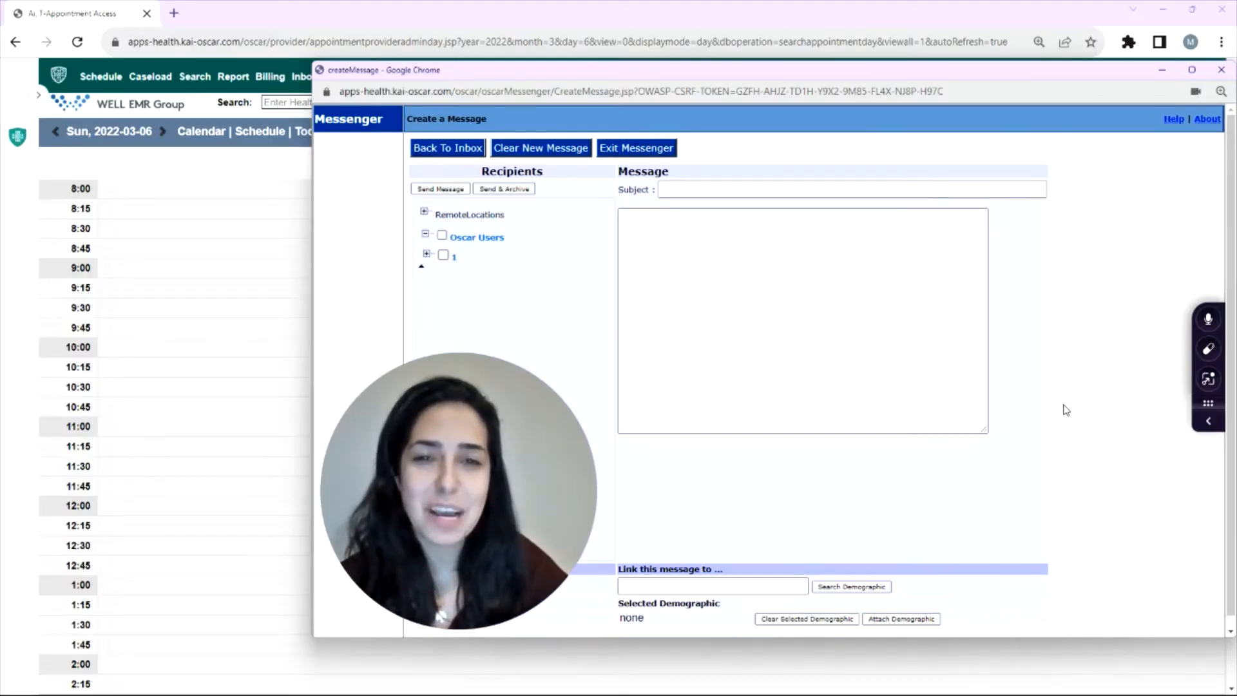
Bring up the Tali assistant panel beside the blank OSCAR message
left_click(644, 302)
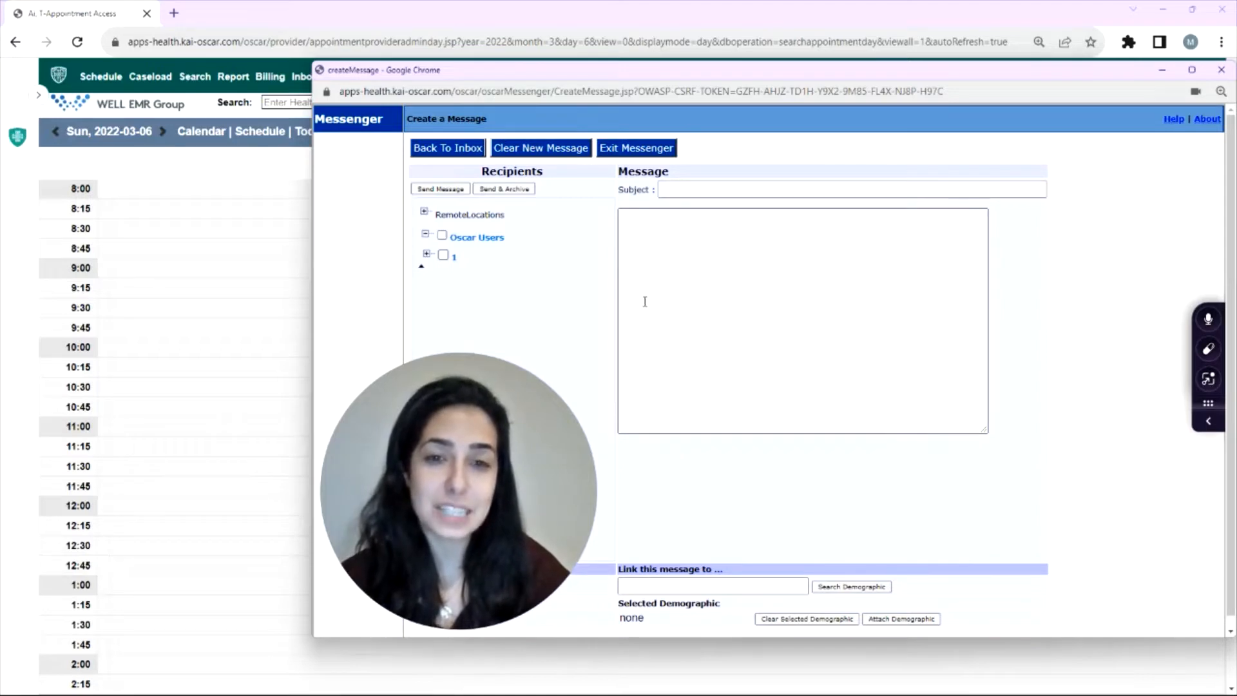
mouse_move(1128, 321)
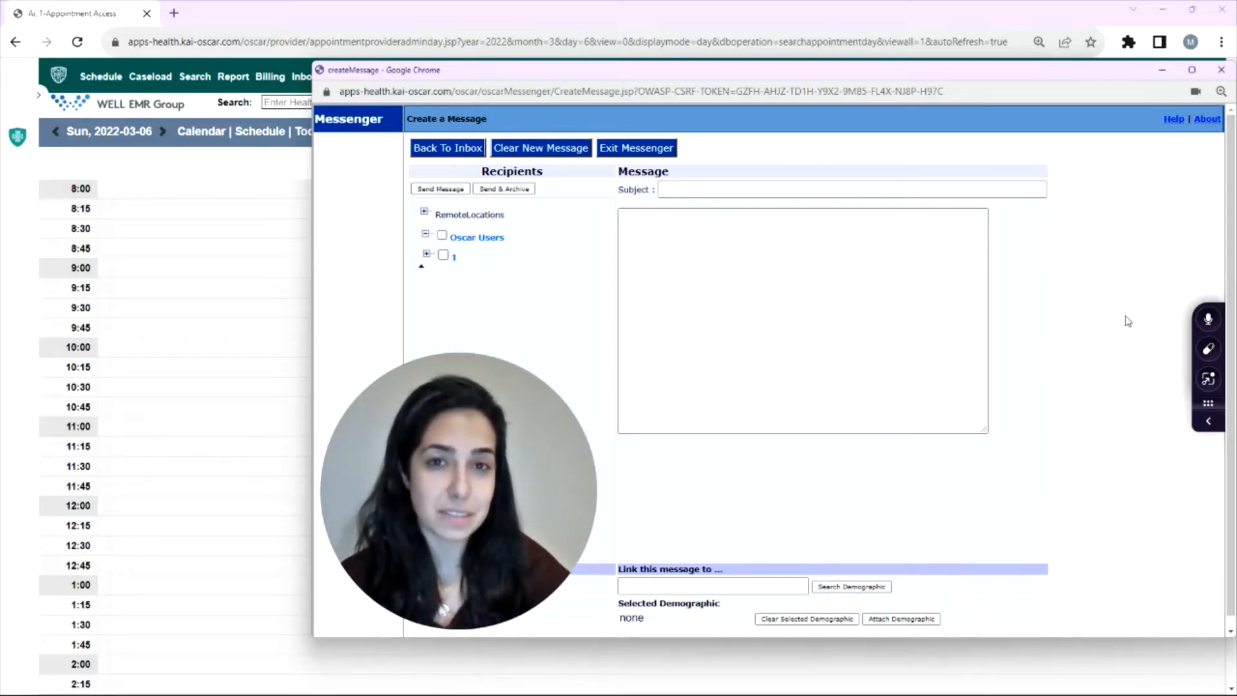
left_click(1207, 420)
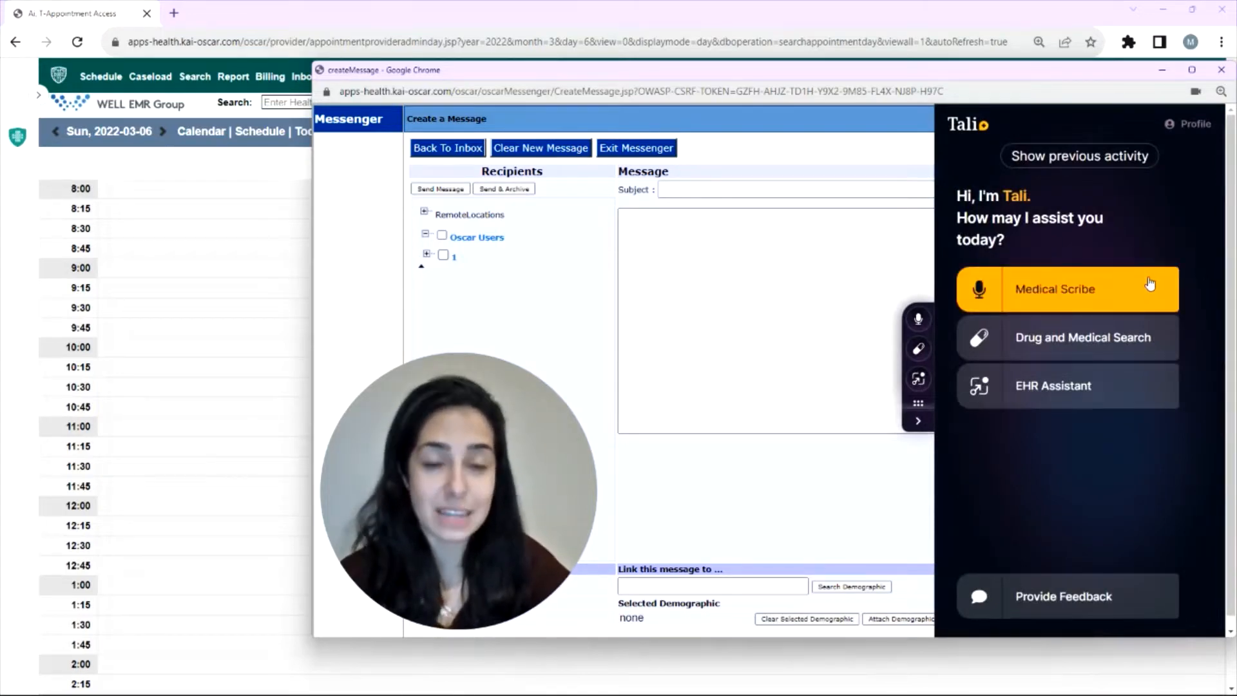
mouse_move(919, 319)
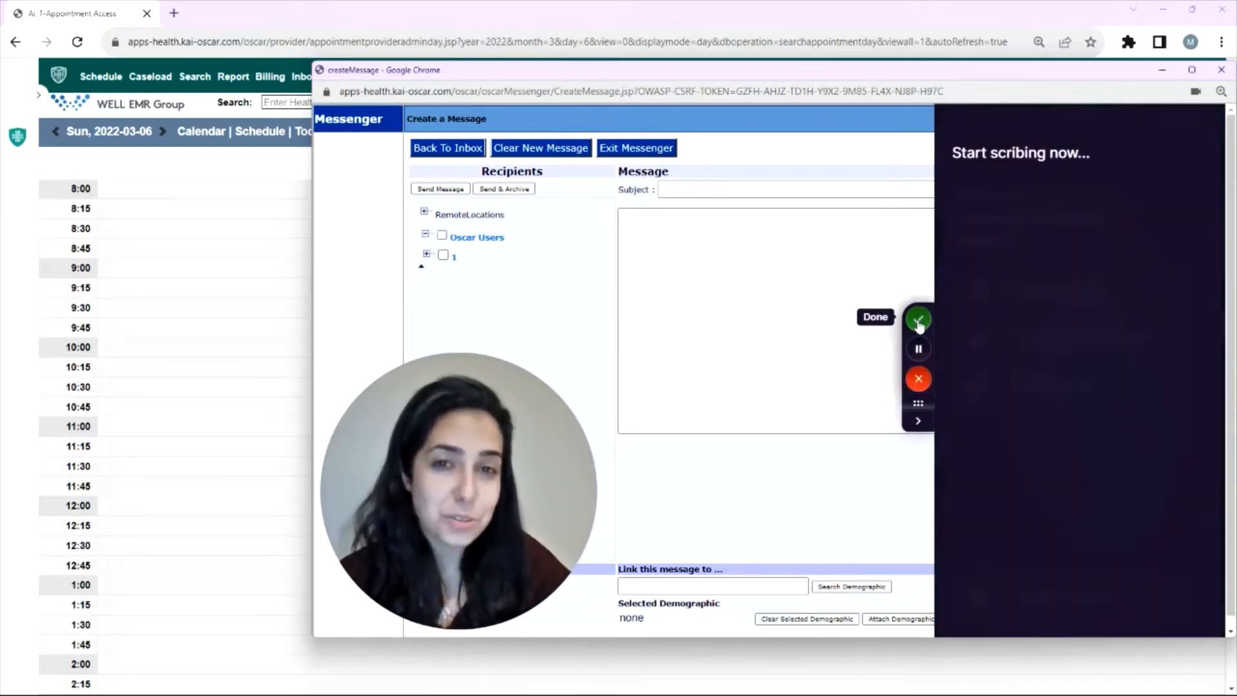
Start a Medical Scribe recording, pause it once, then resume dictating
left_click(917, 318)
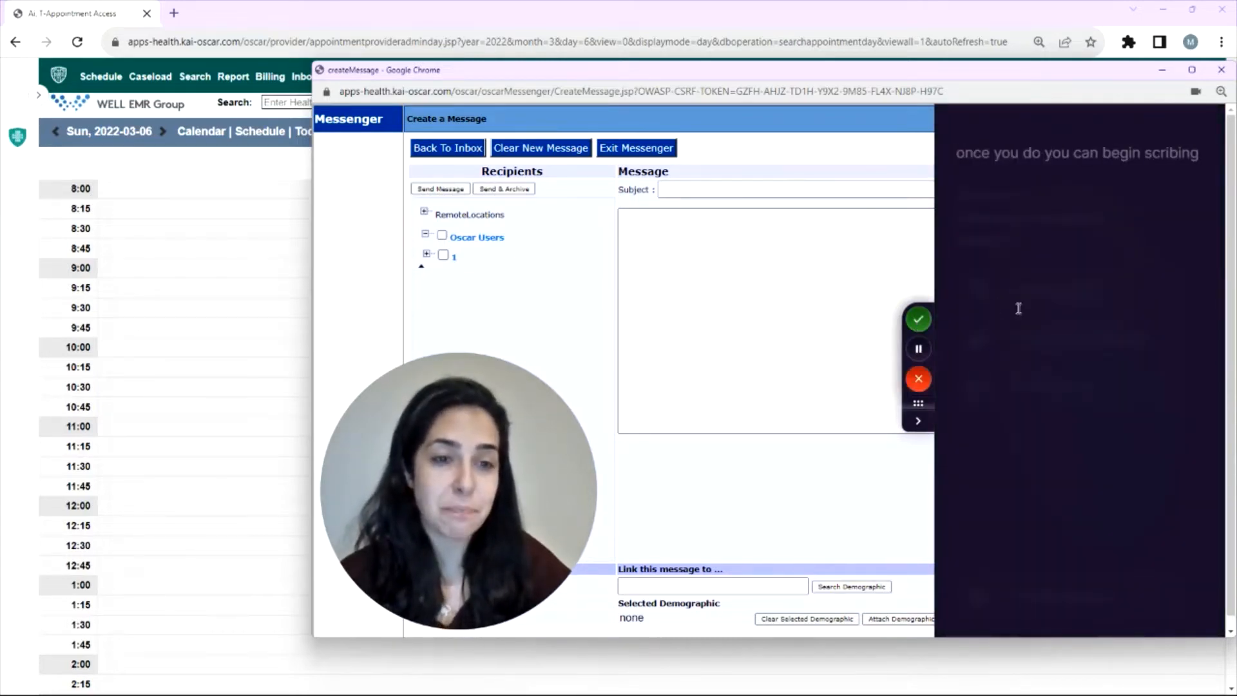
mouse_move(919, 349)
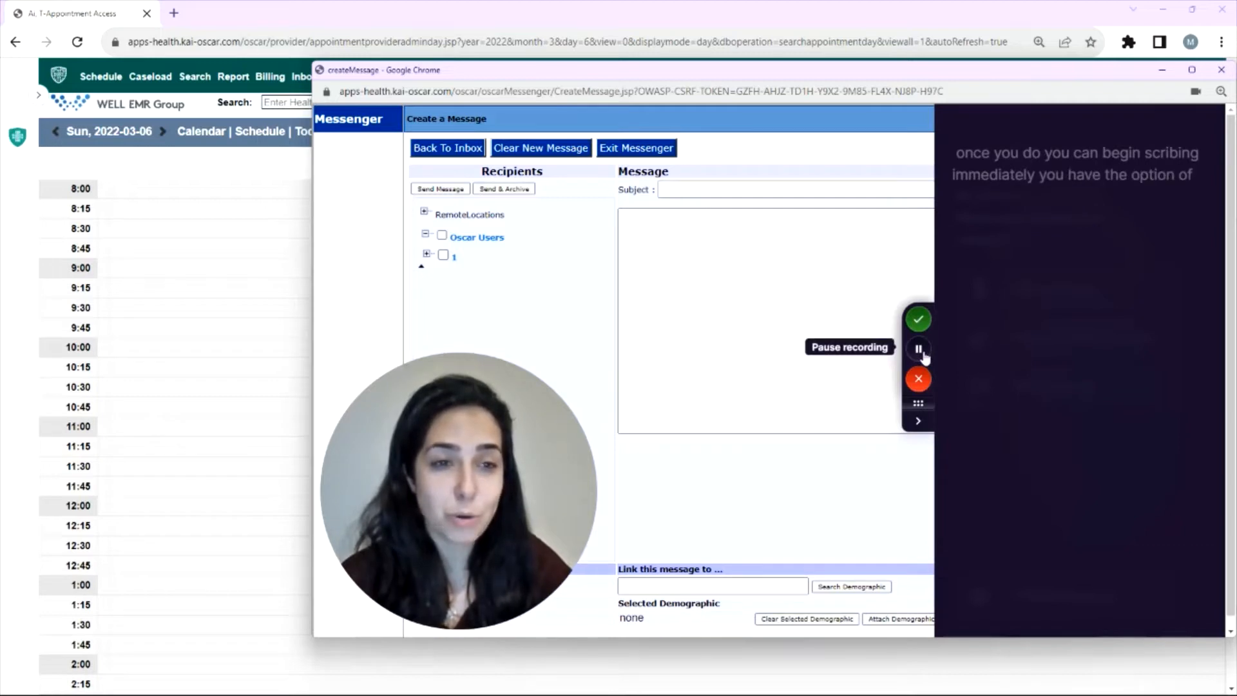
left_click(918, 349)
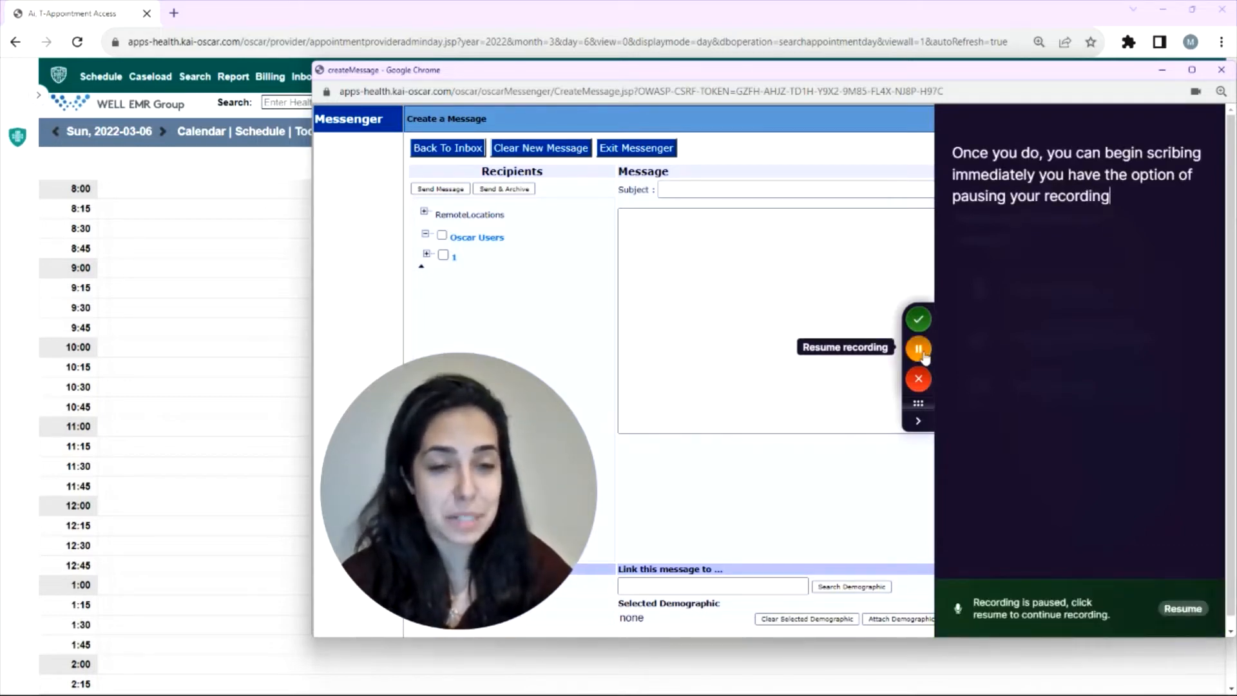
mouse_move(1087, 423)
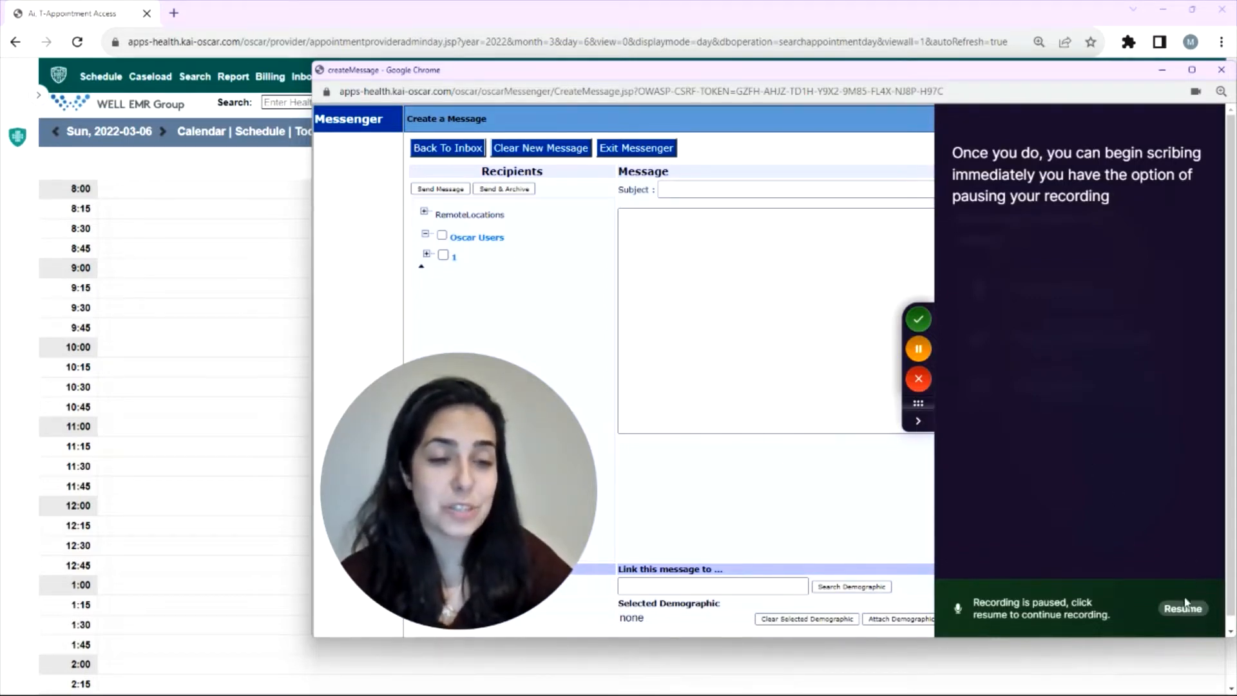
mouse_move(960, 351)
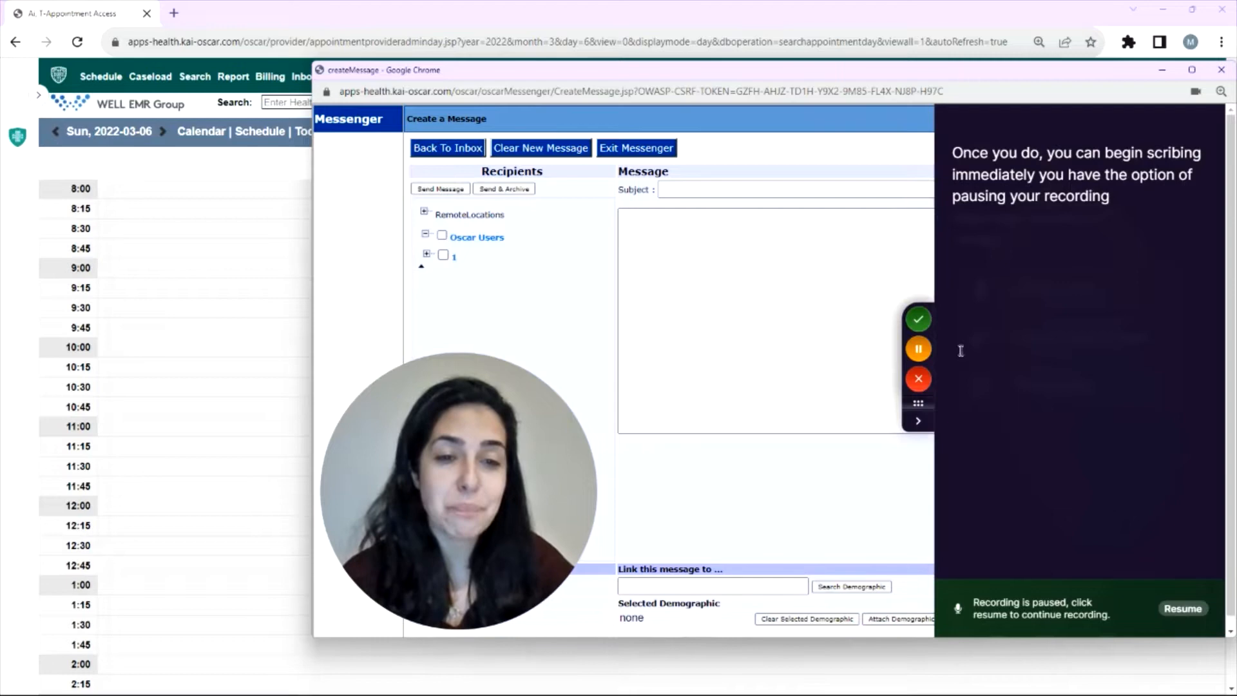
mouse_move(919, 349)
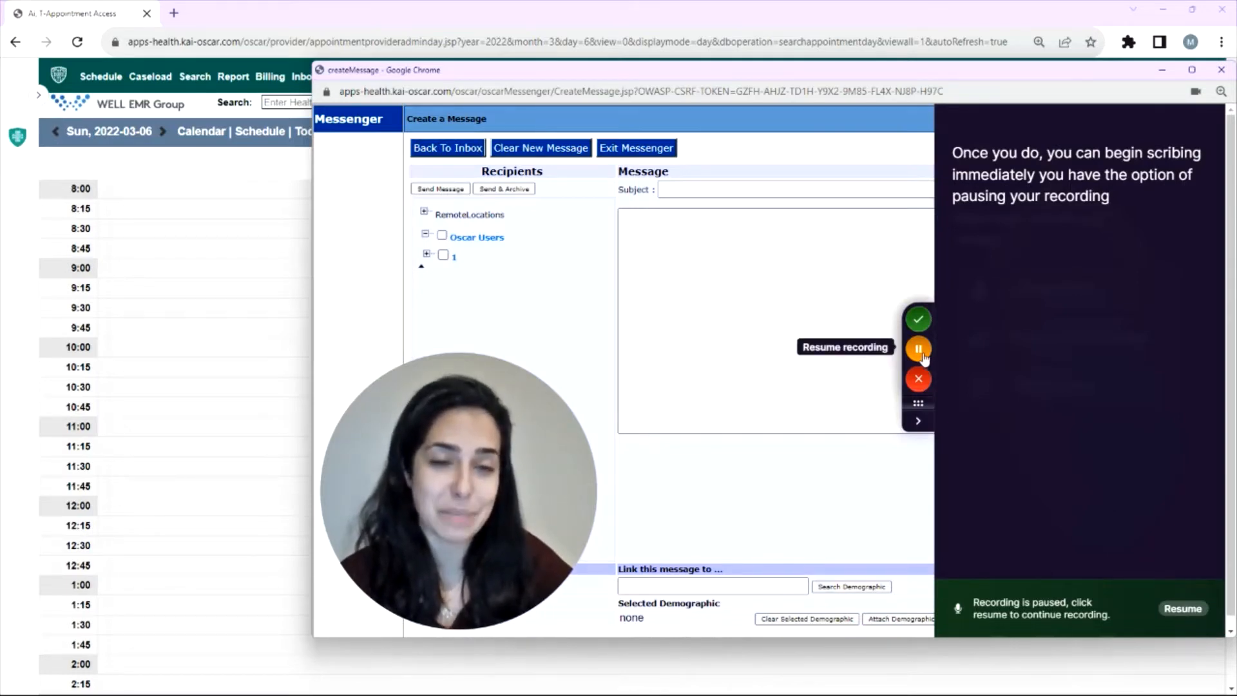
left_click(917, 347)
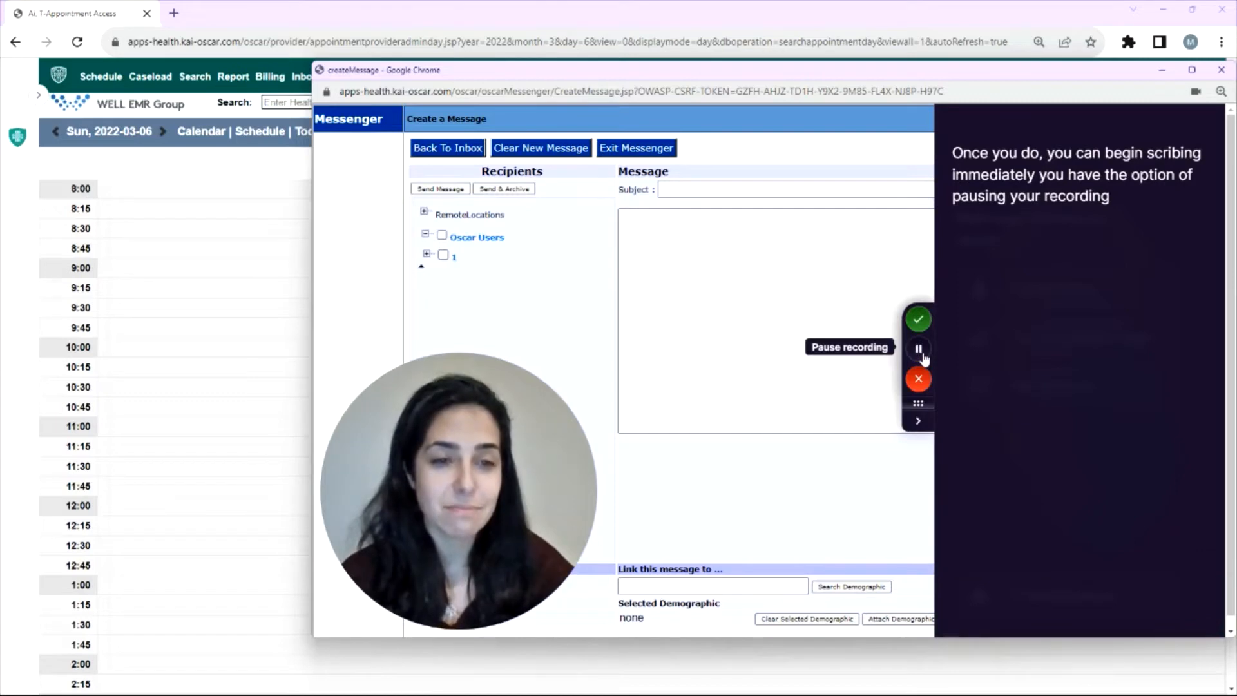
mouse_move(940, 353)
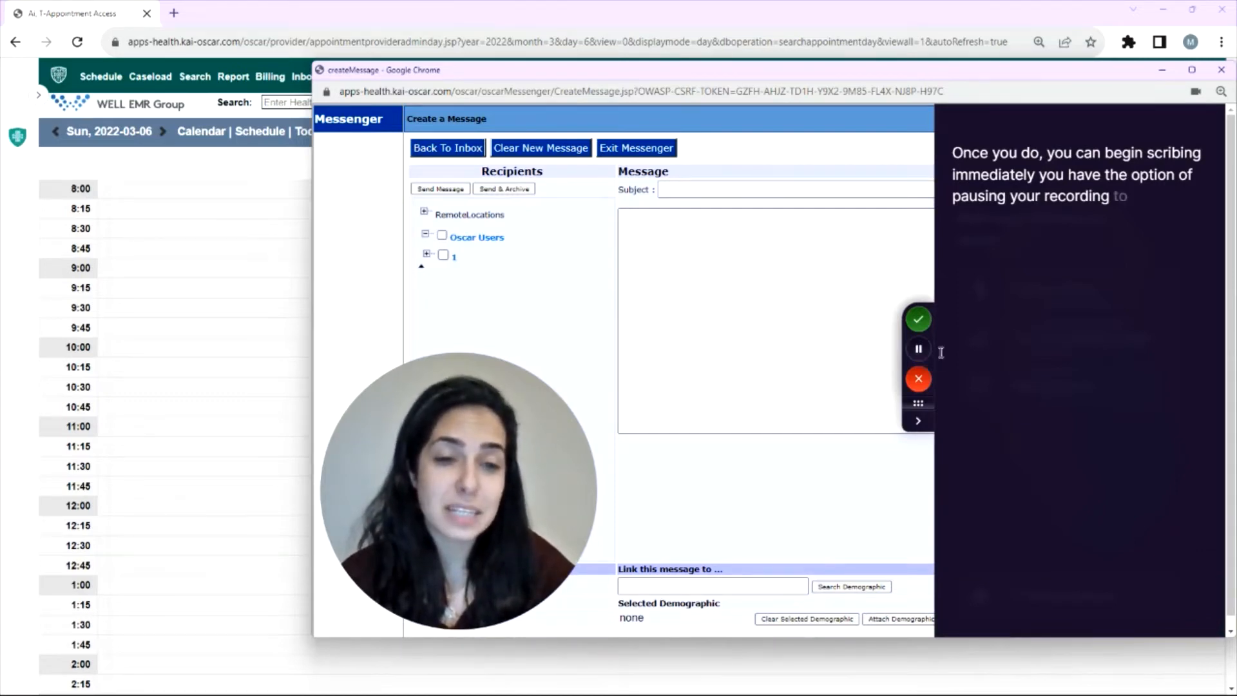
mouse_move(918, 379)
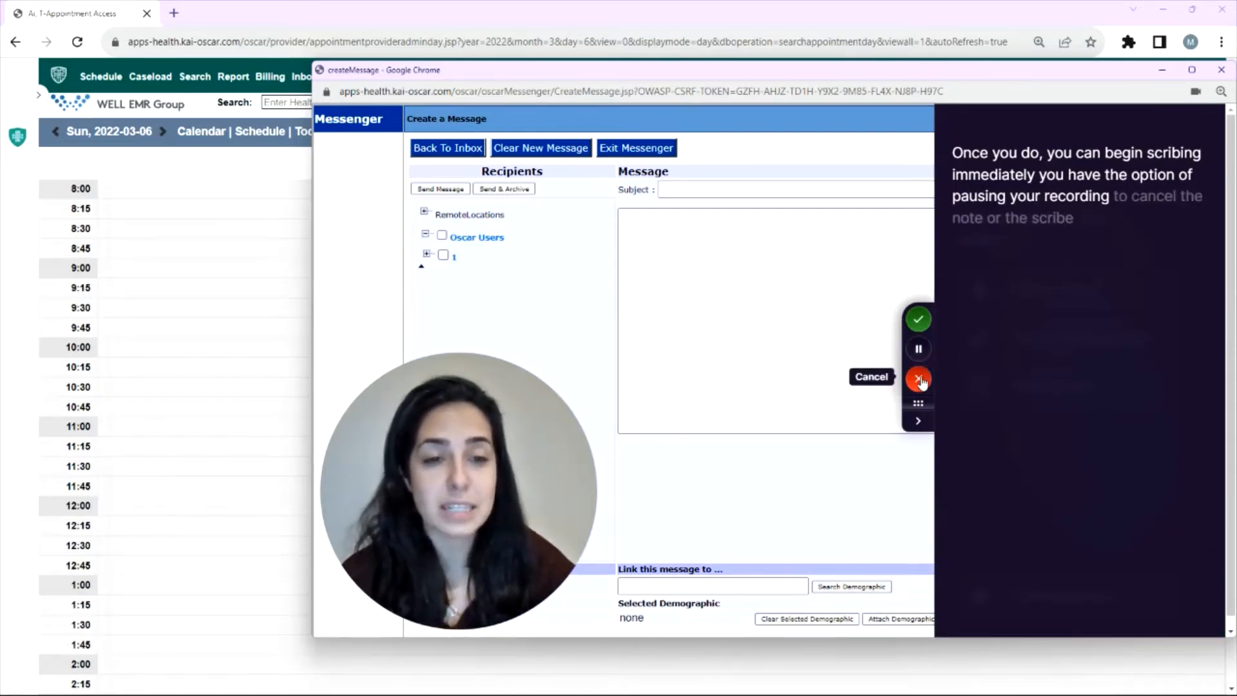
mouse_move(918, 348)
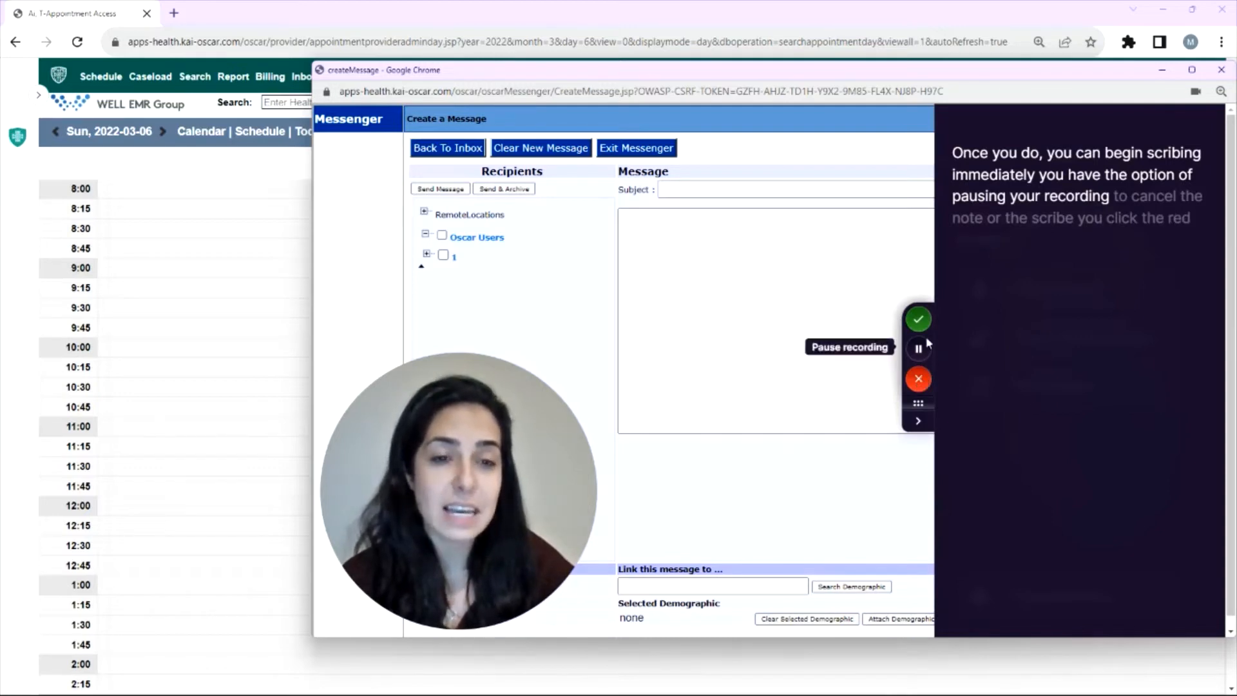
mouse_move(917, 318)
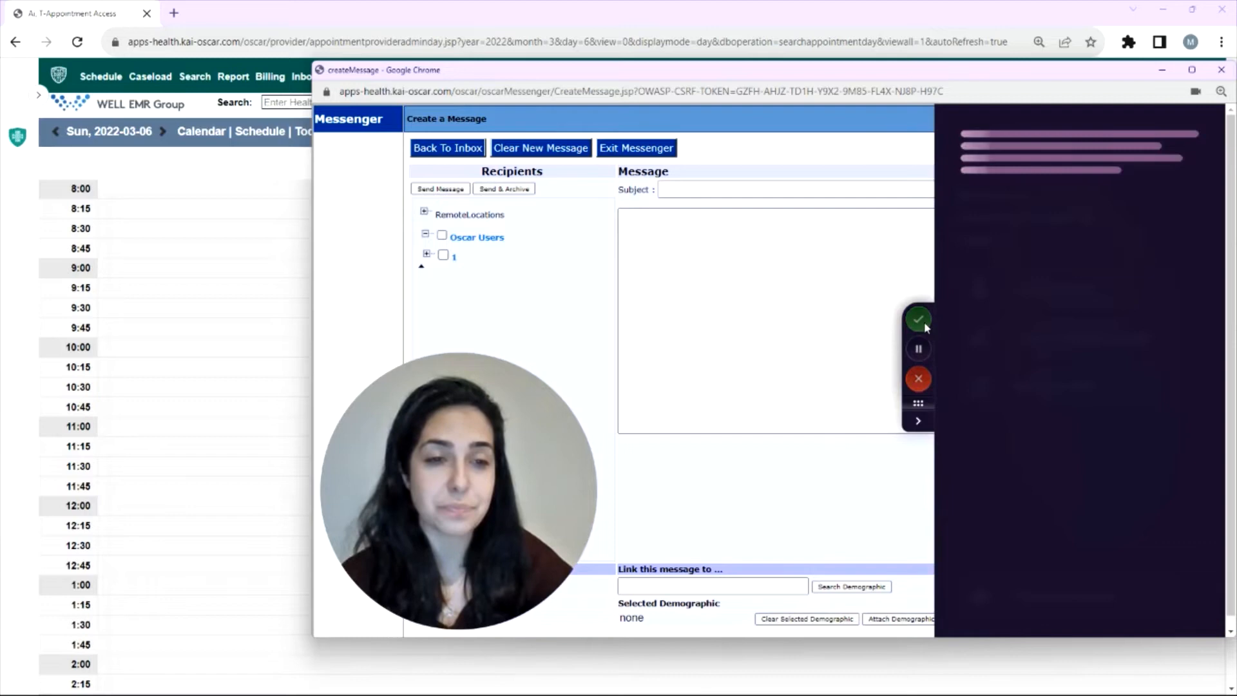
Finish the scribe so the transcribed note is saved as a Scribe entry
left_click(919, 319)
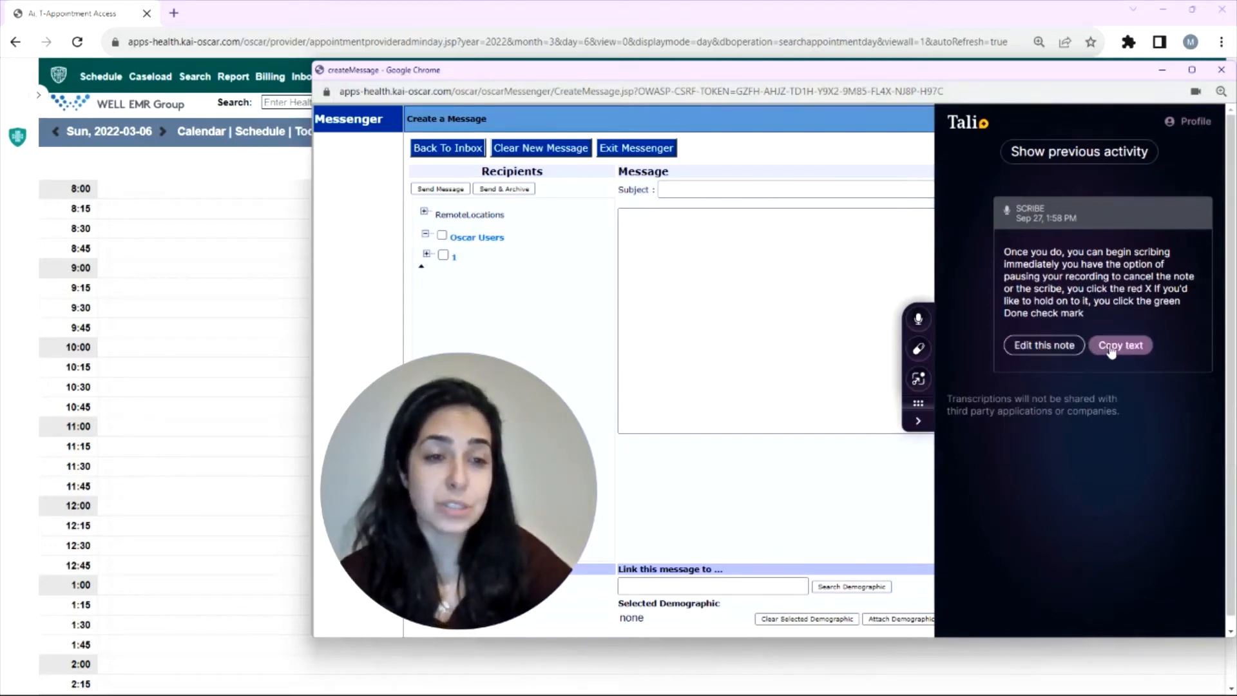
mouse_move(1079, 152)
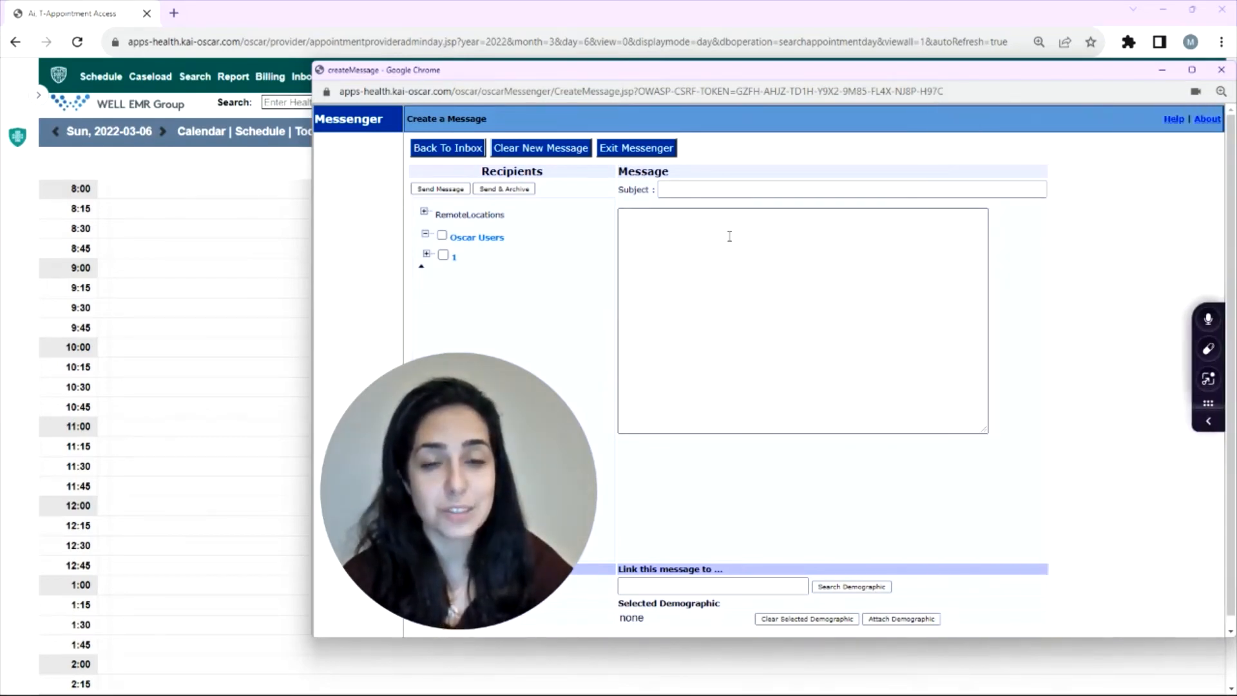
Dictate "You click it and begin scribing immediately" into the Message box and keep it
left_click(799, 328)
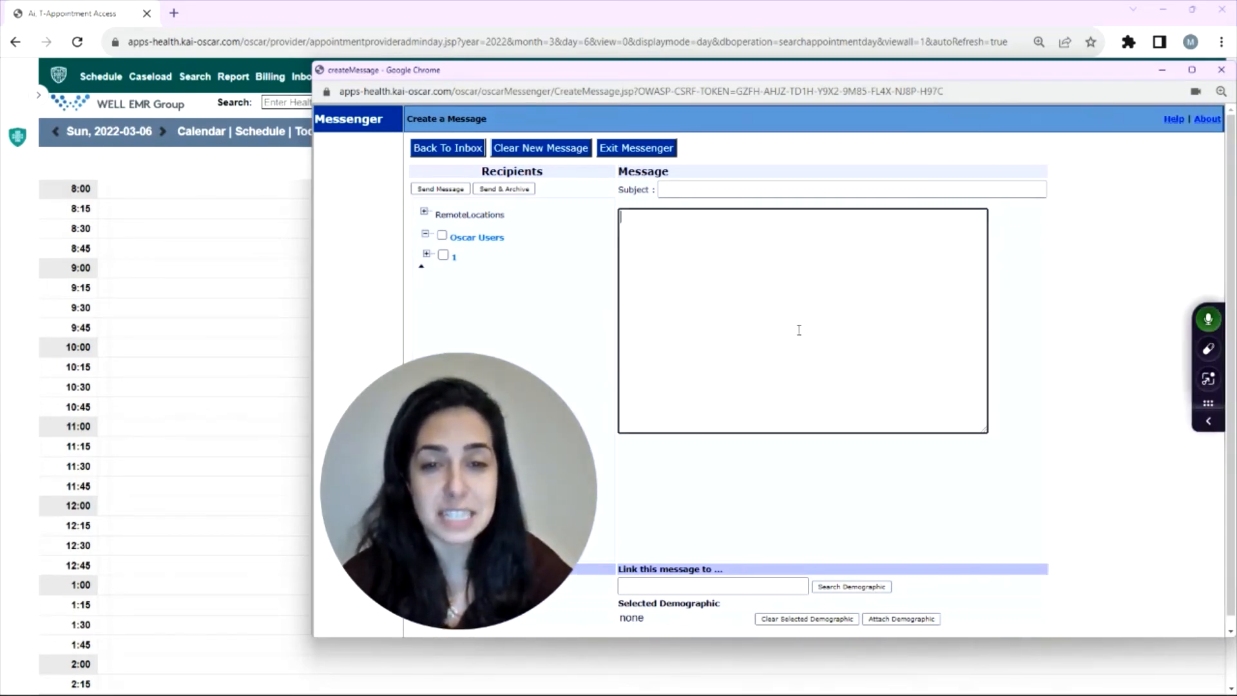
mouse_move(1126, 357)
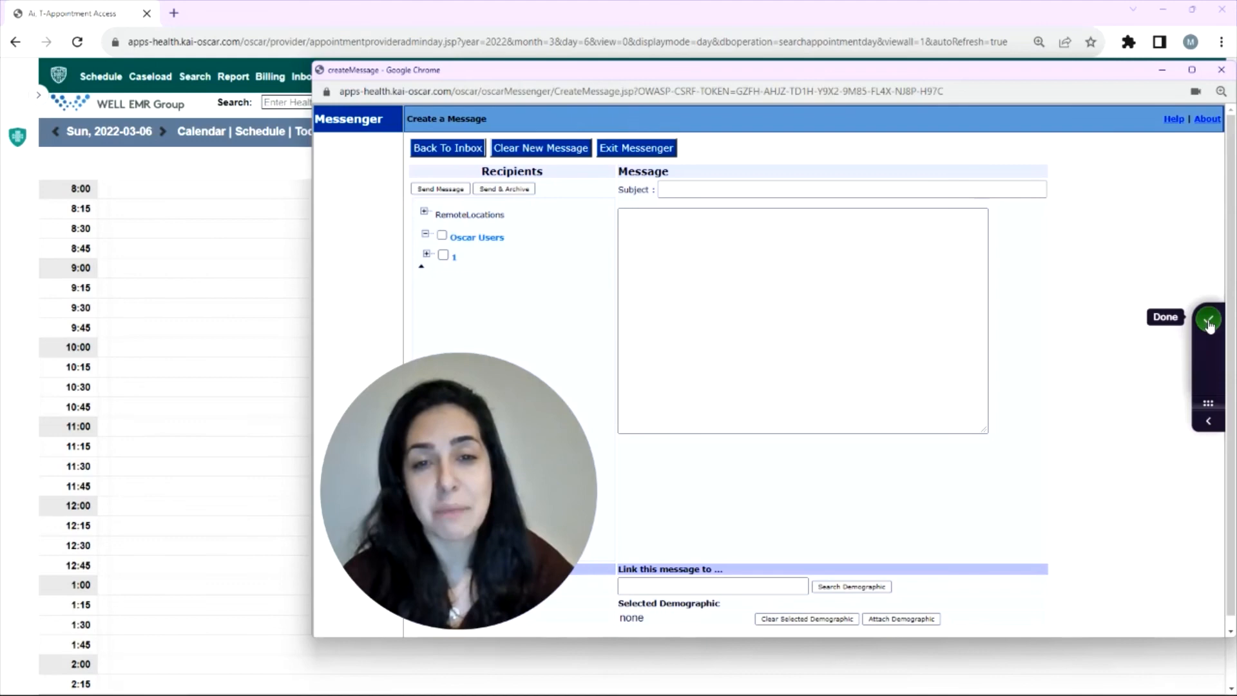
type("... you click it and ...")
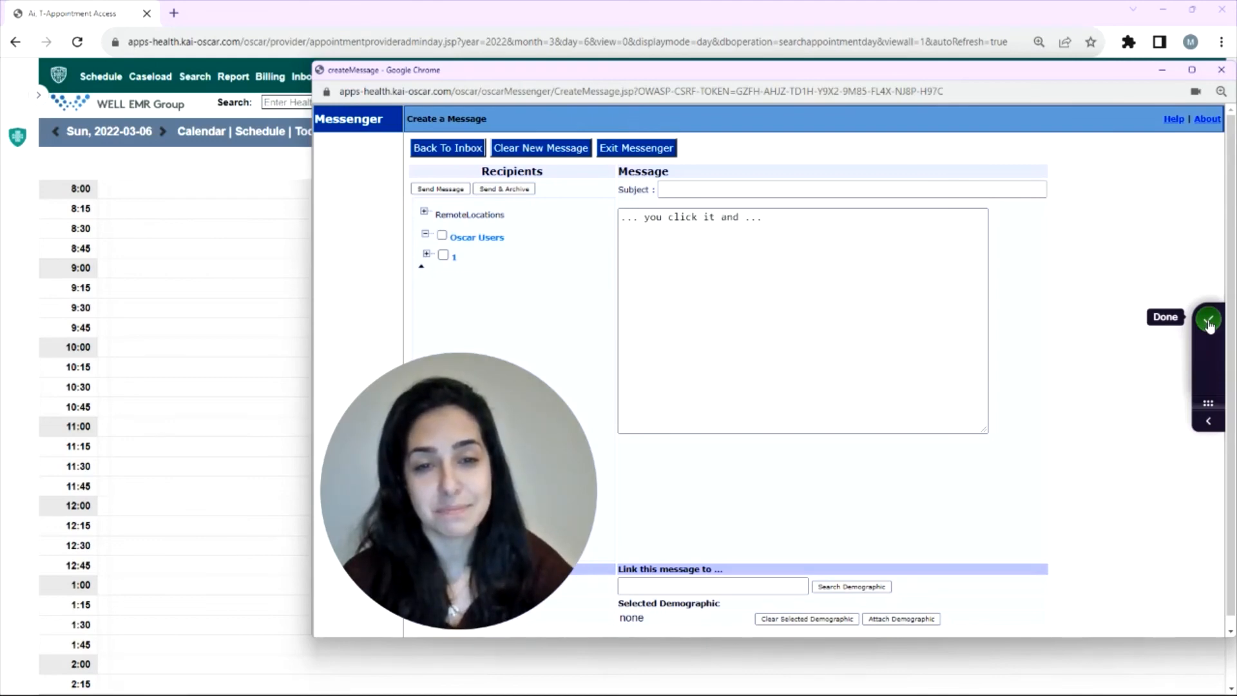
type("You click it and begin scribing immediately")
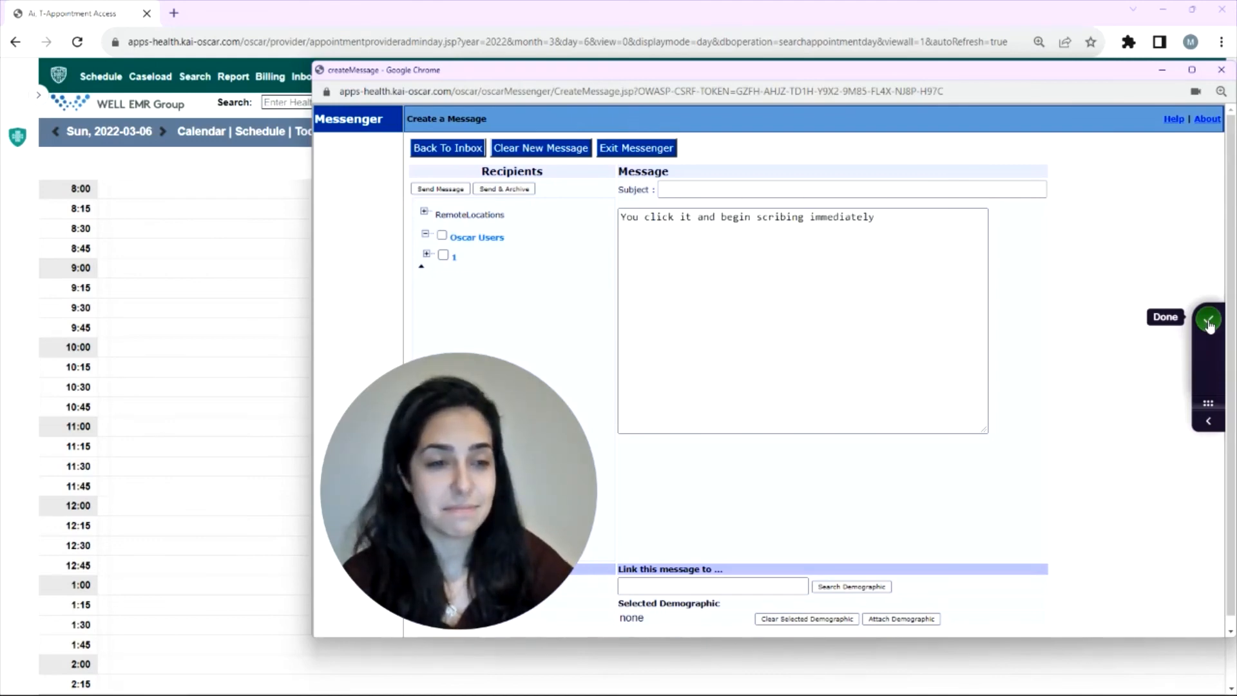
left_click(1208, 318)
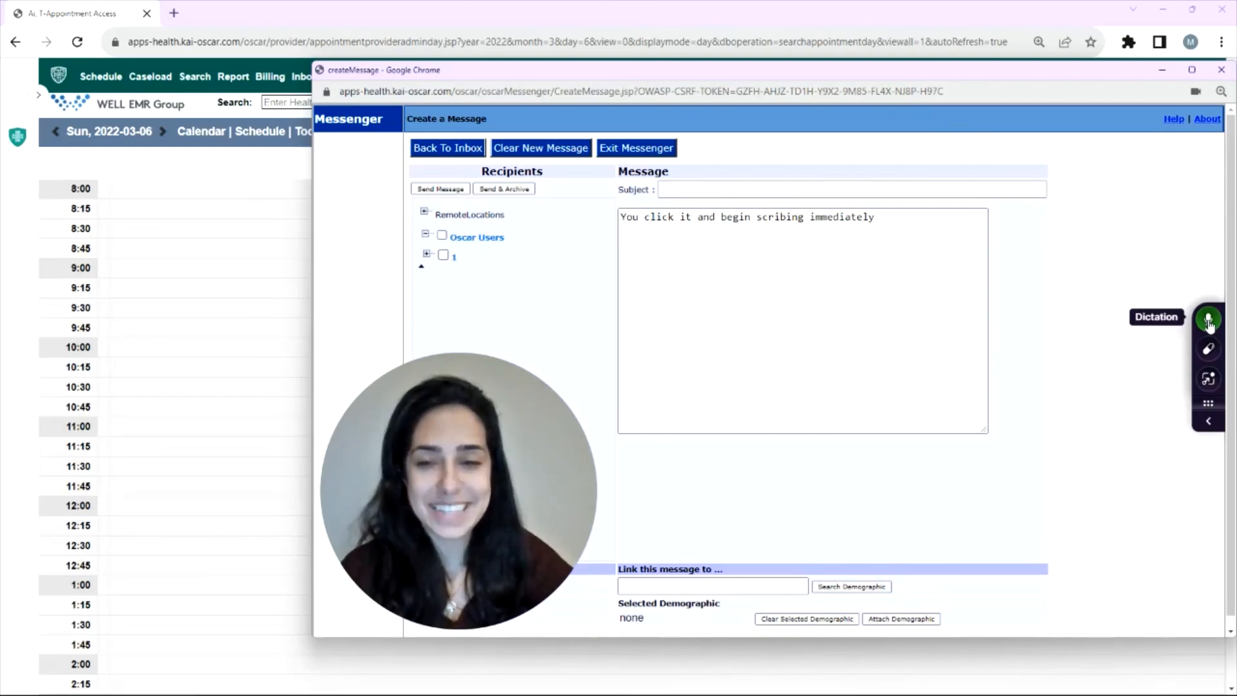